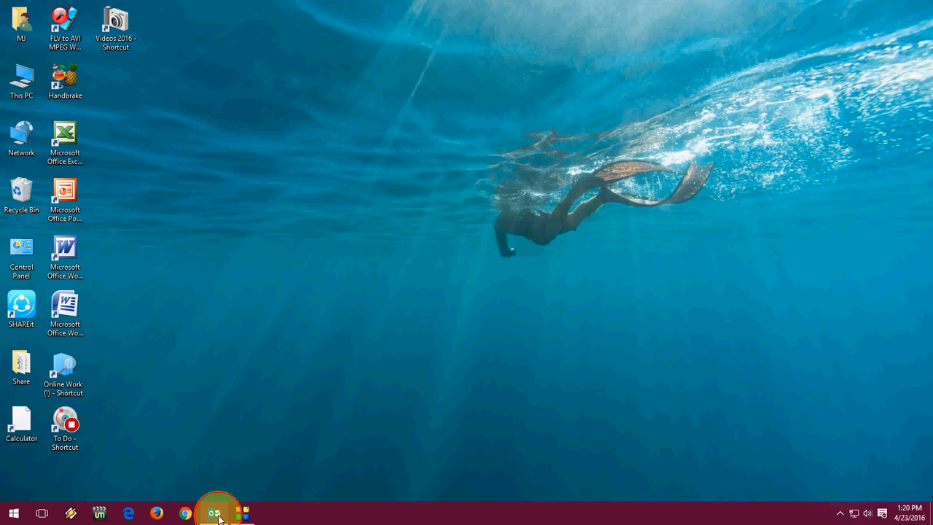
- Launch Outlook from the taskbar and show the Account Information page via File
click(218, 511)
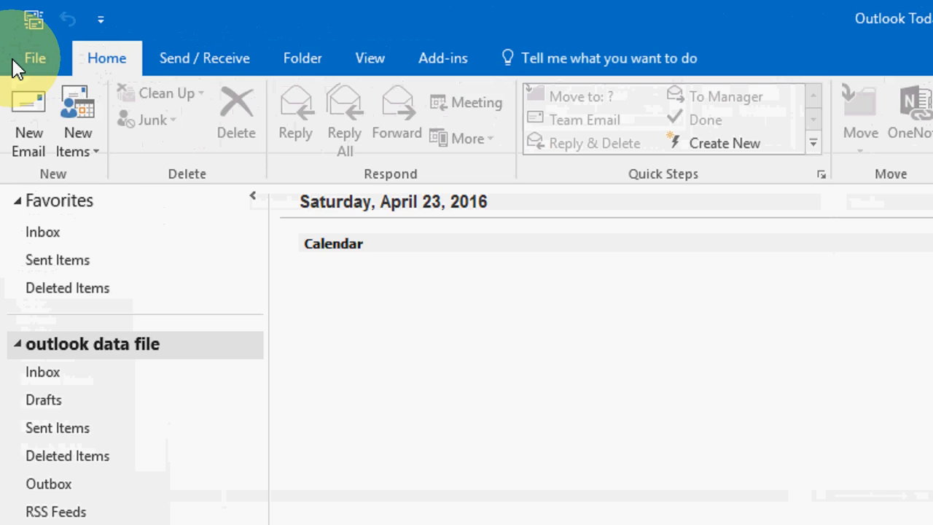
click(35, 58)
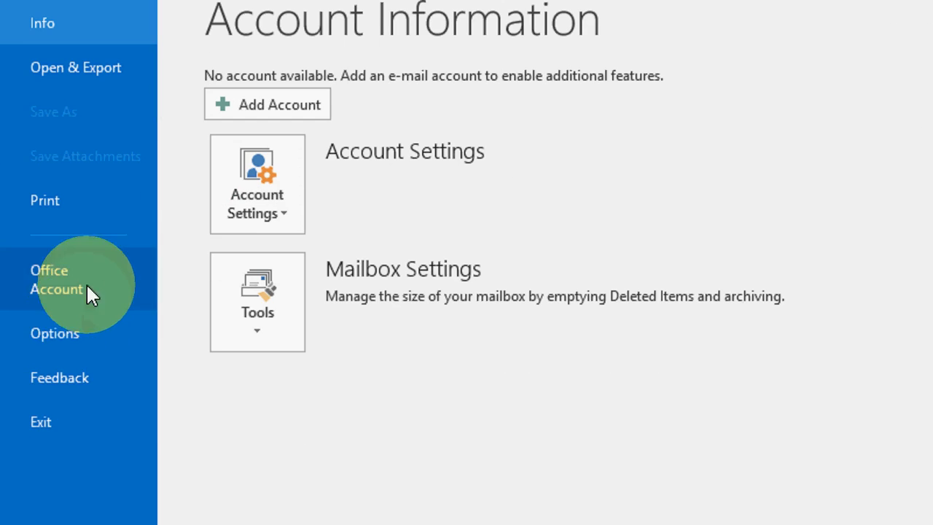
- Reach Editor Options from the Mail category of Outlook Options
click(49, 332)
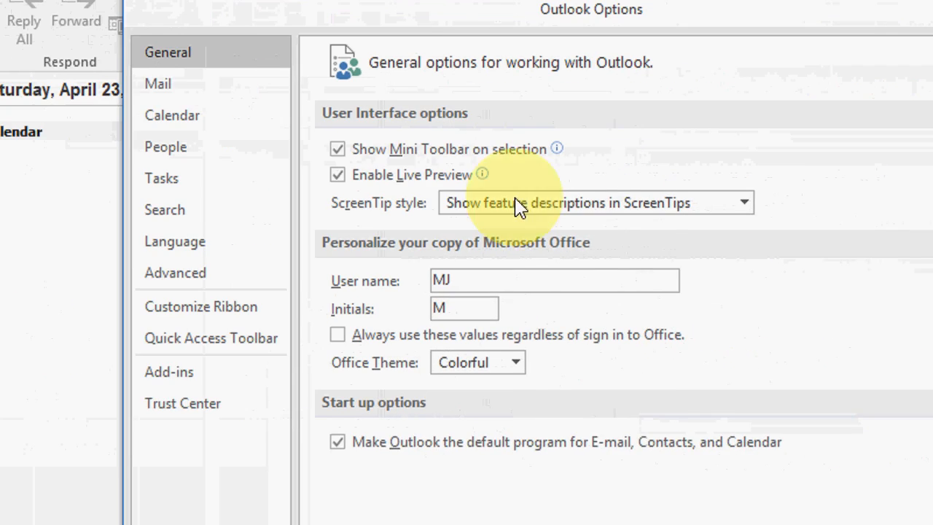
click(157, 83)
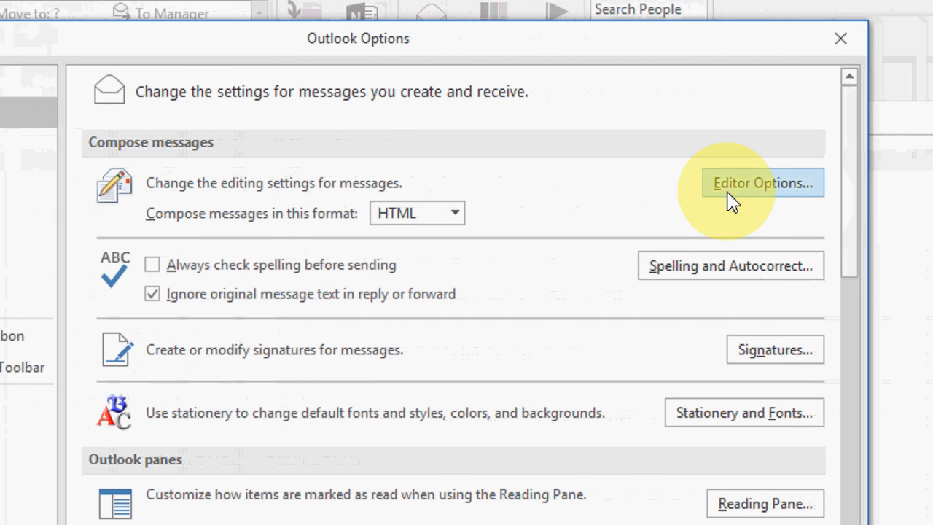
click(760, 184)
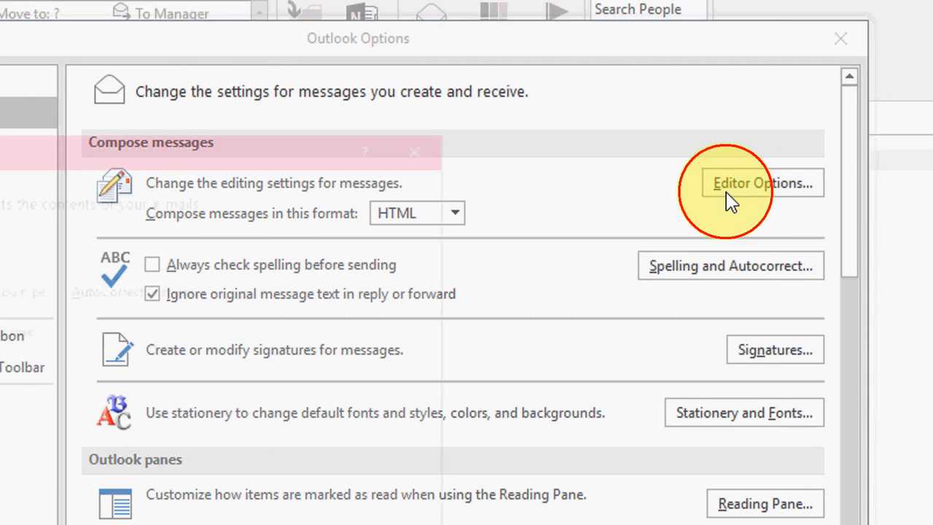
- Switch Editor Options to the Advanced page and scroll to the Display section
click(761, 183)
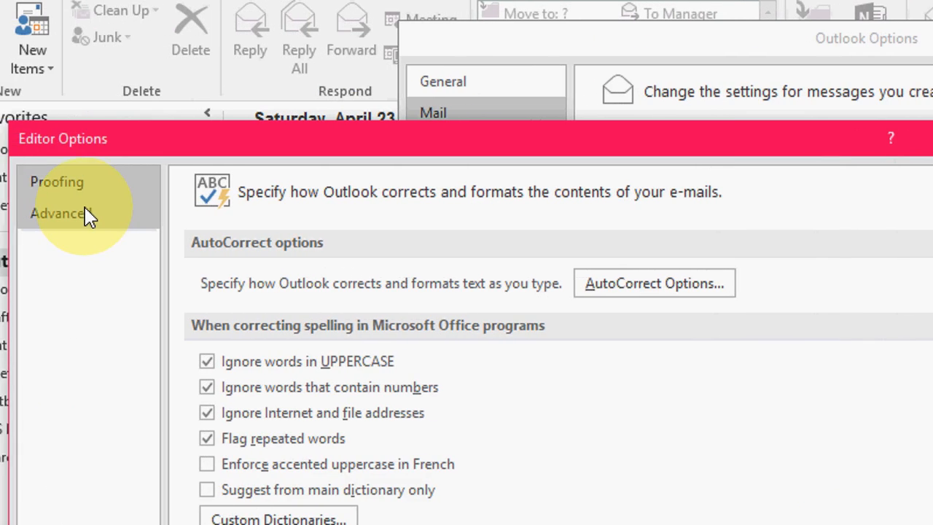
click(56, 213)
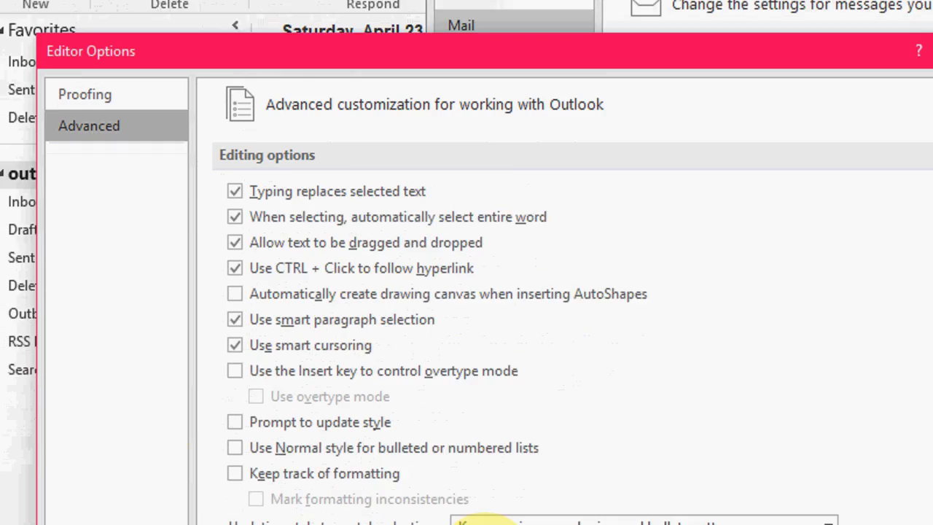
scroll(down, 3)
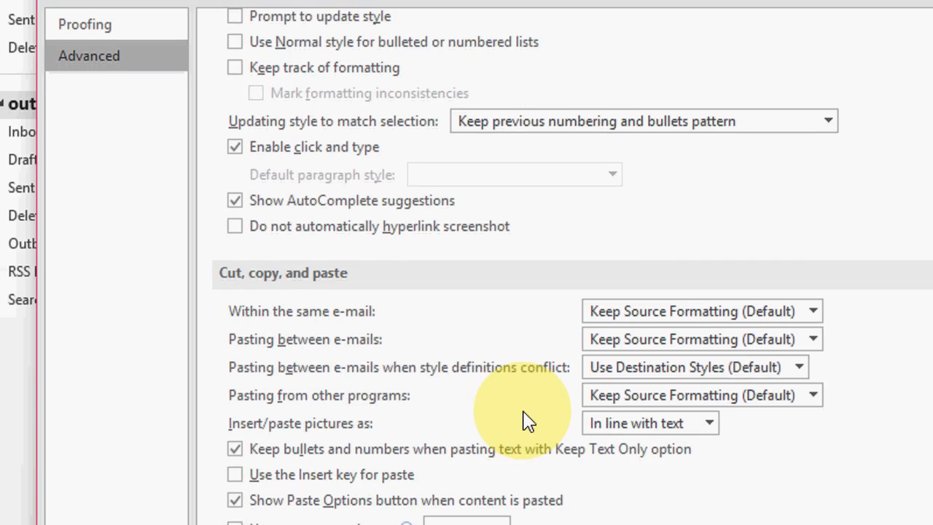
scroll(down, 3)
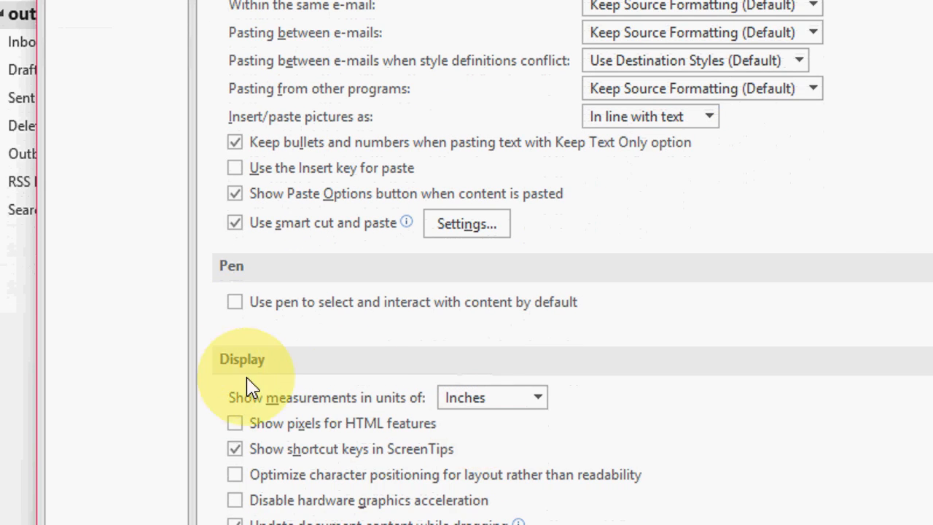
scroll(down, 3)
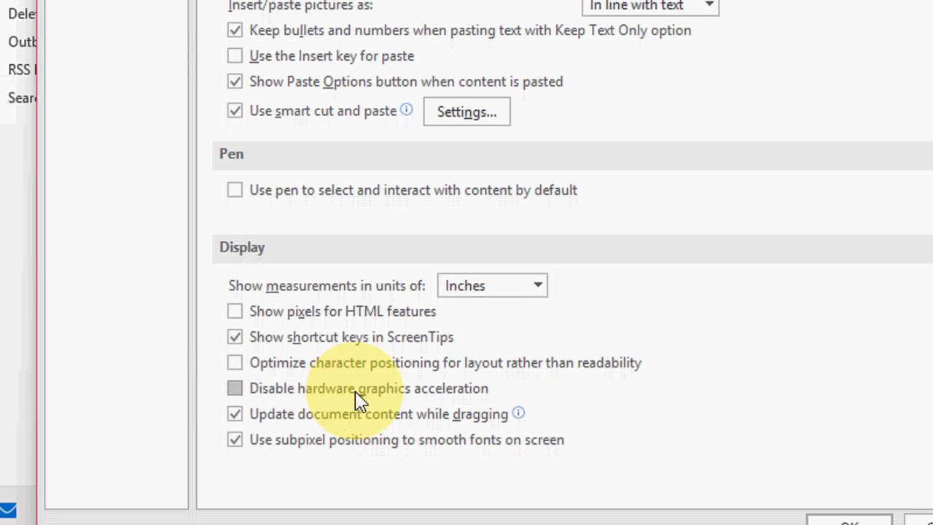
mouse_move(376, 402)
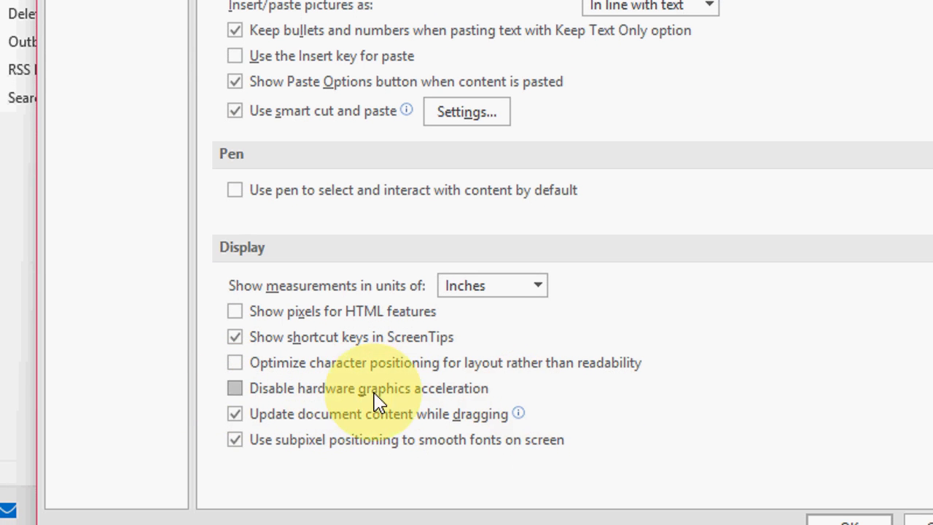
- Check 'Disable hardware graphics acceleration' in the Display settings
click(234, 388)
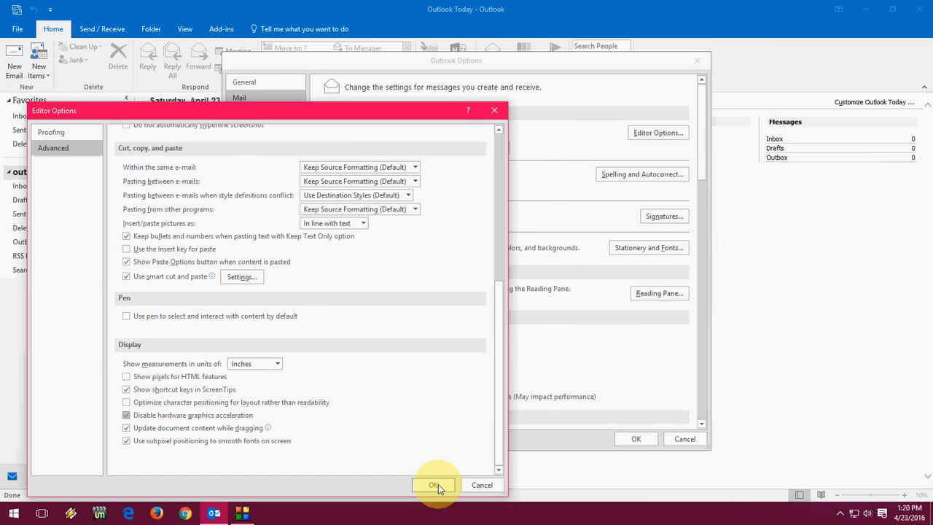
- Confirm with OK in Editor Options and Outlook Options, returning to Outlook Today
click(431, 484)
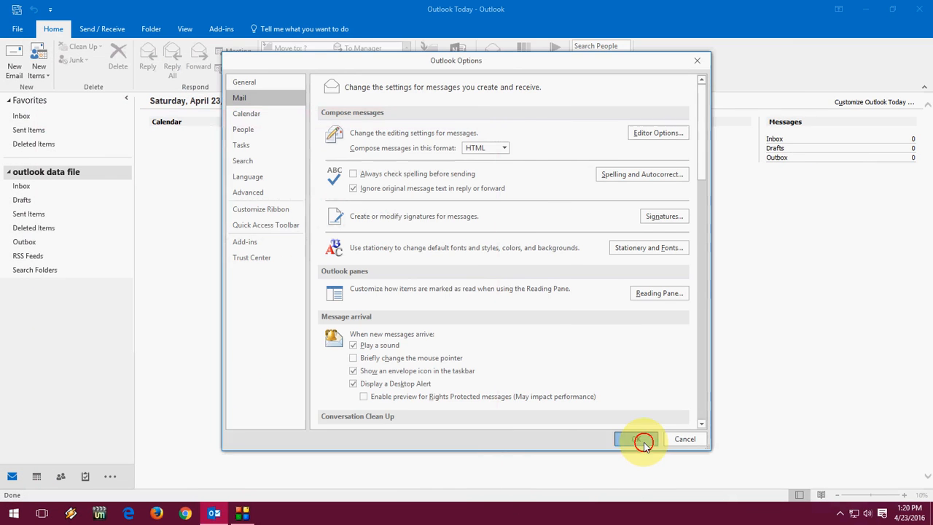
click(642, 439)
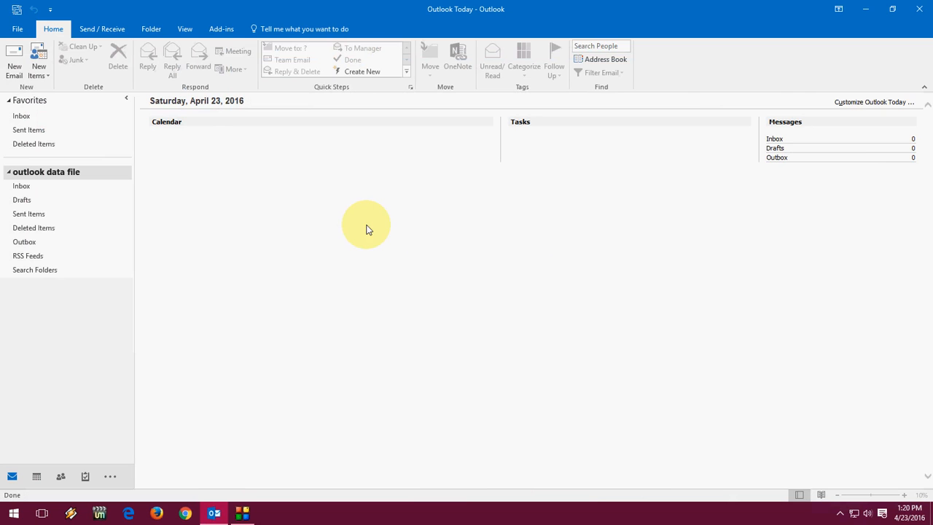